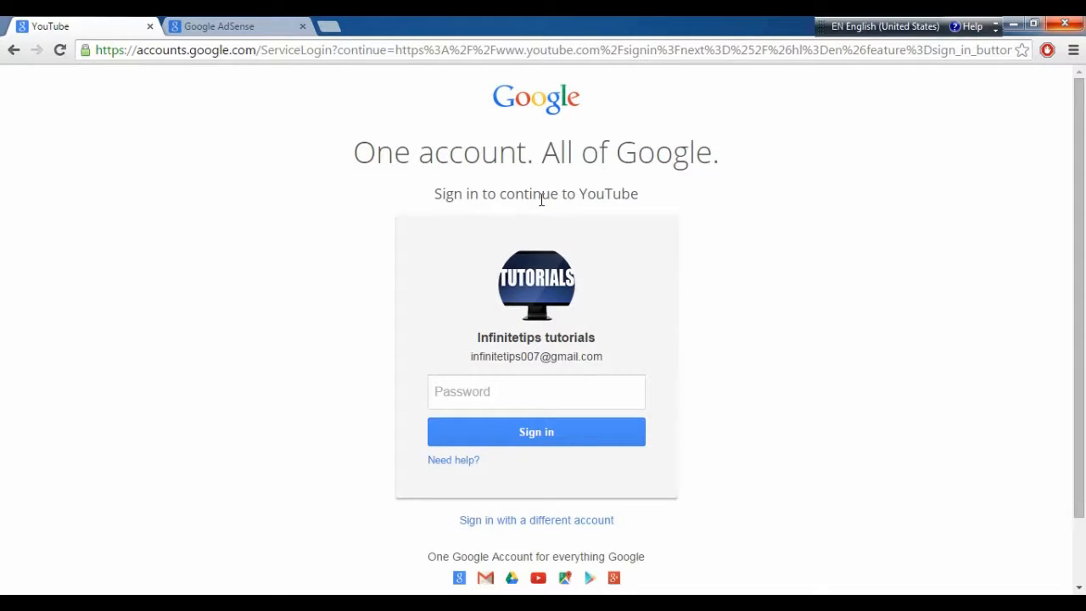
Enter the Google account password and sign in, landing on the YouTube home page.
click(536, 390)
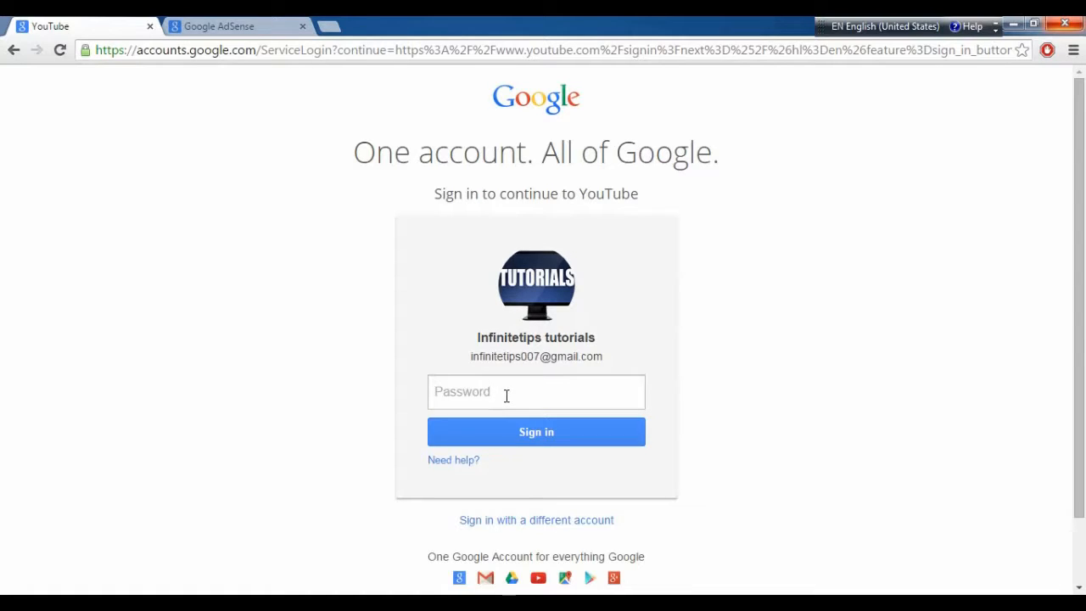
text(••)
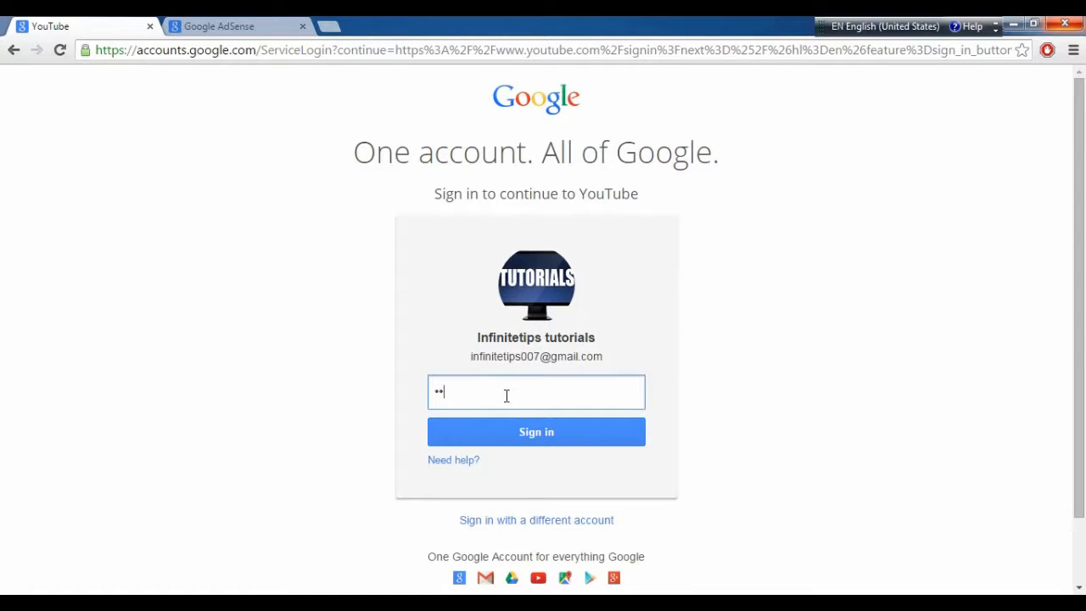
text(password)
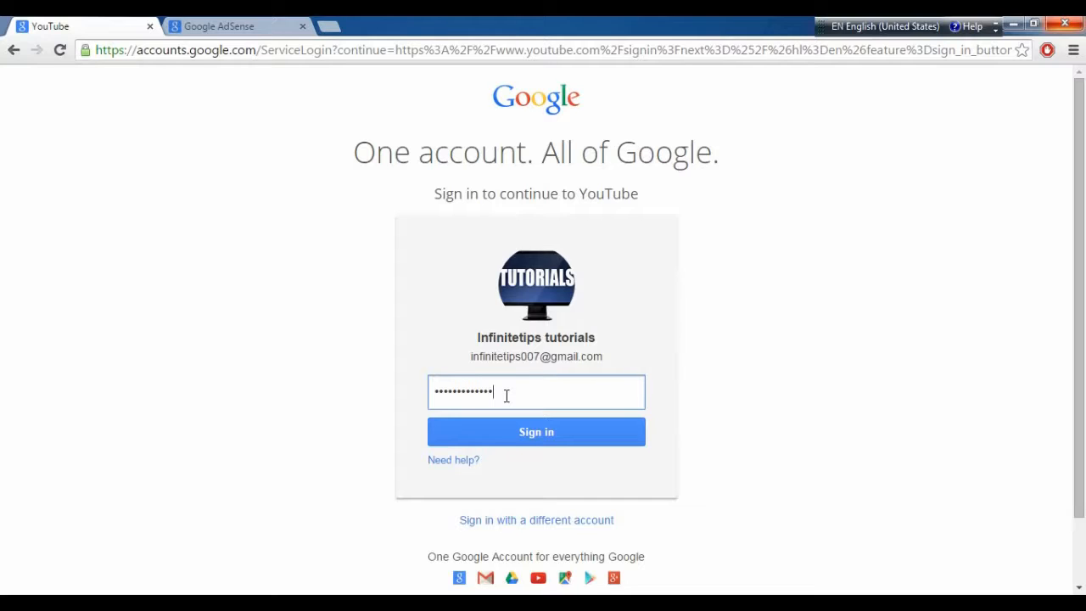
click(536, 433)
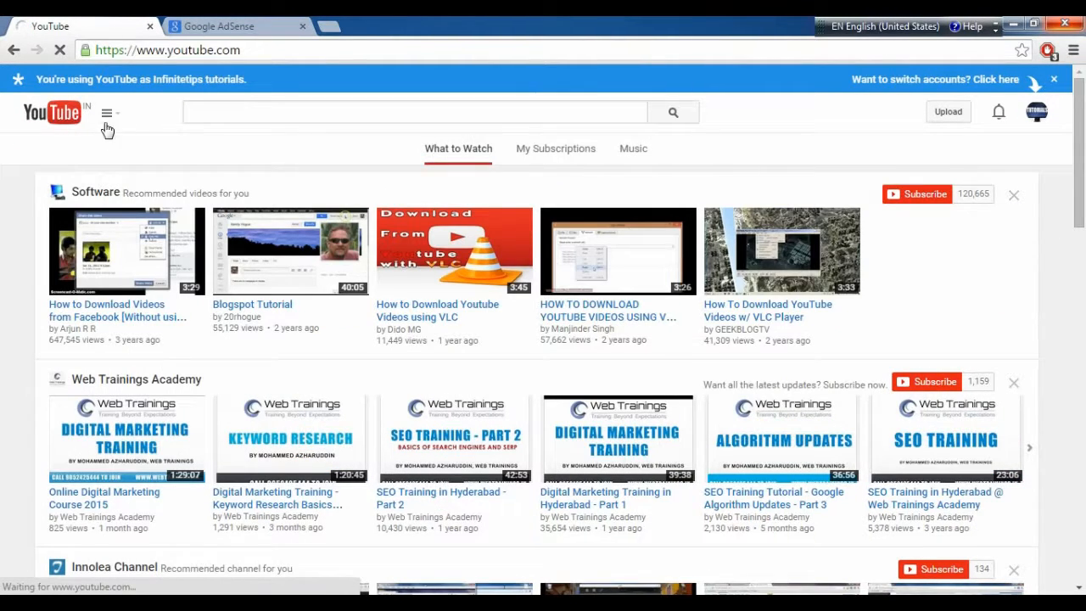
Go to the signed-in channel's page and into its Video Manager list.
click(105, 112)
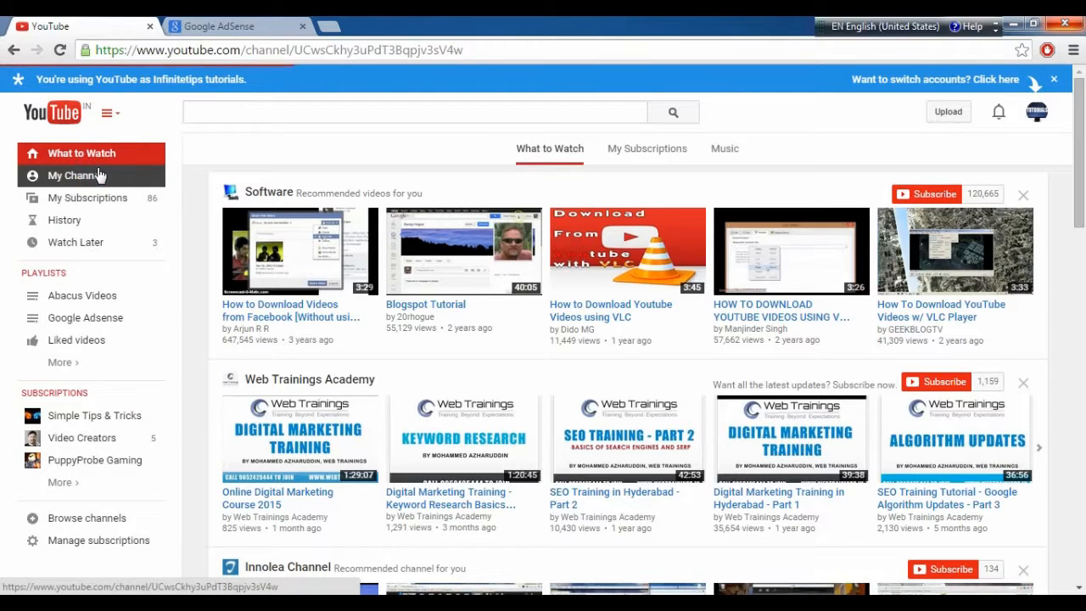
click(74, 175)
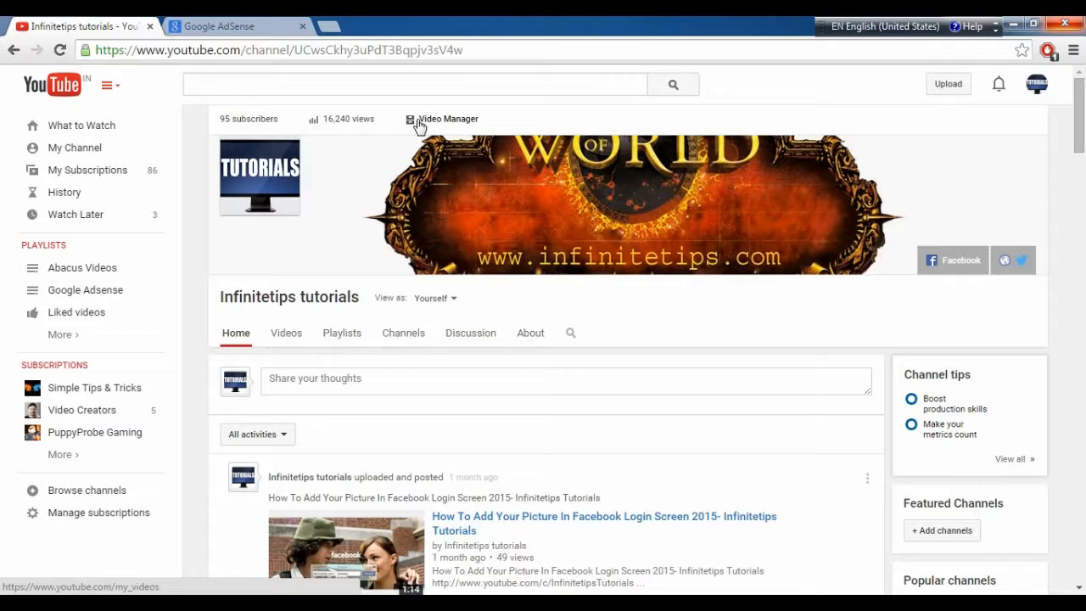
click(448, 119)
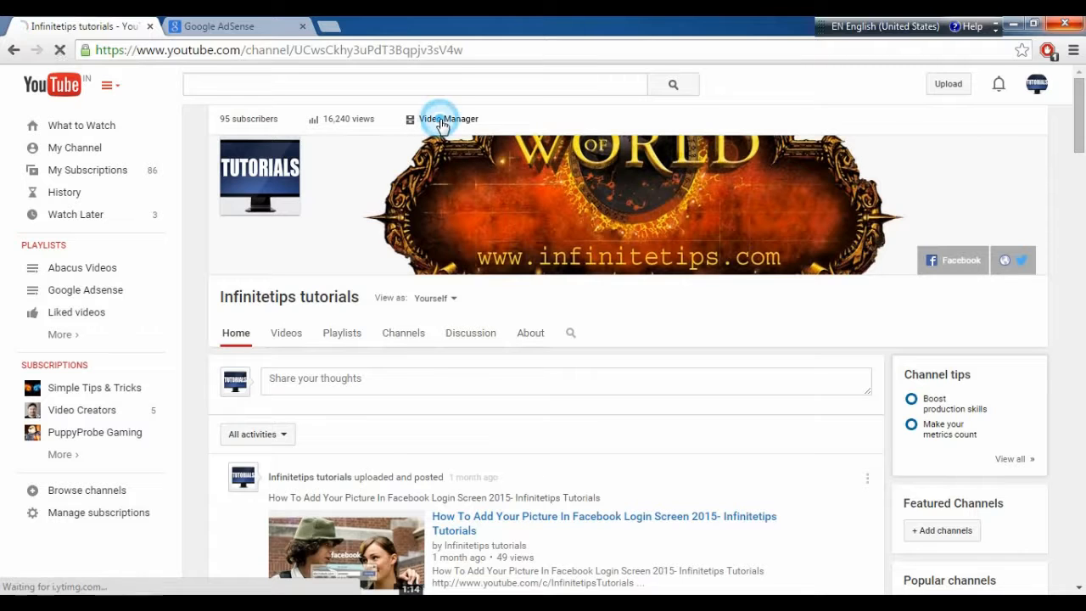
click(448, 119)
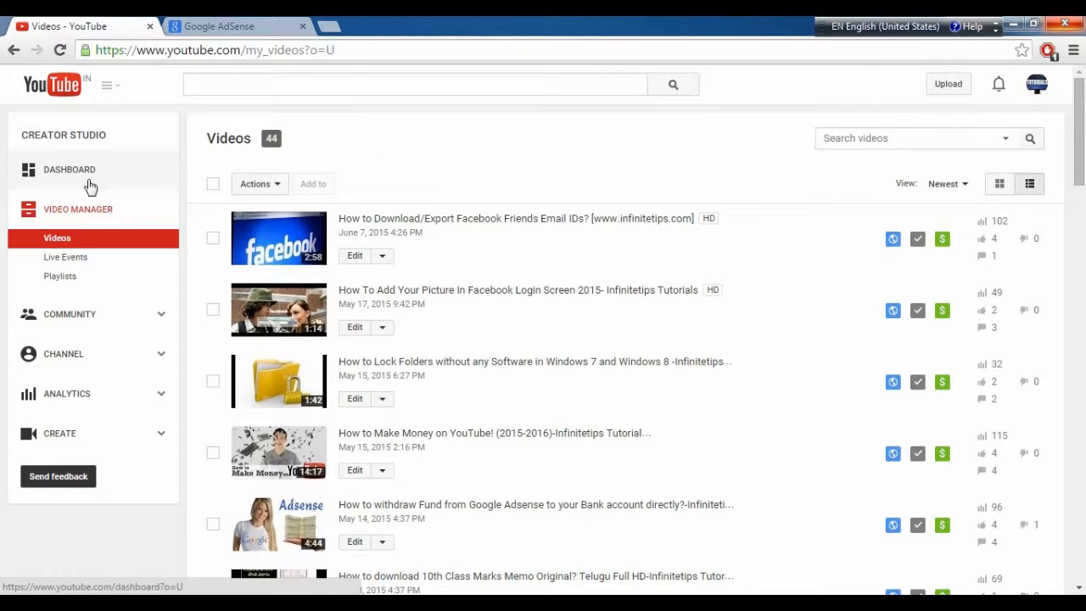
Show the Creator Studio dashboard with 28-day stats and $7.51 estimated earnings.
click(69, 170)
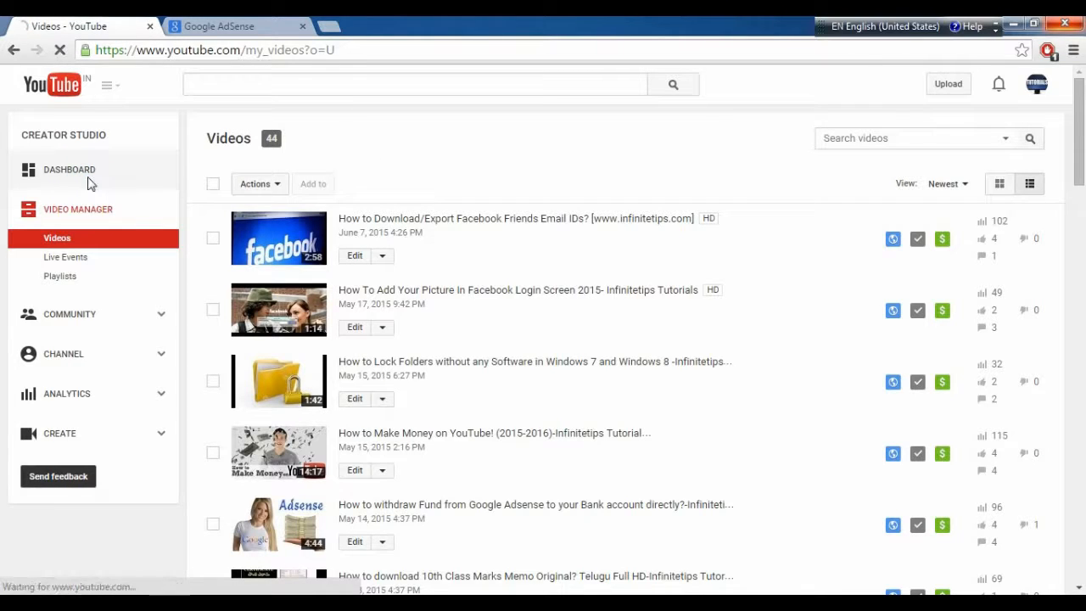
click(70, 170)
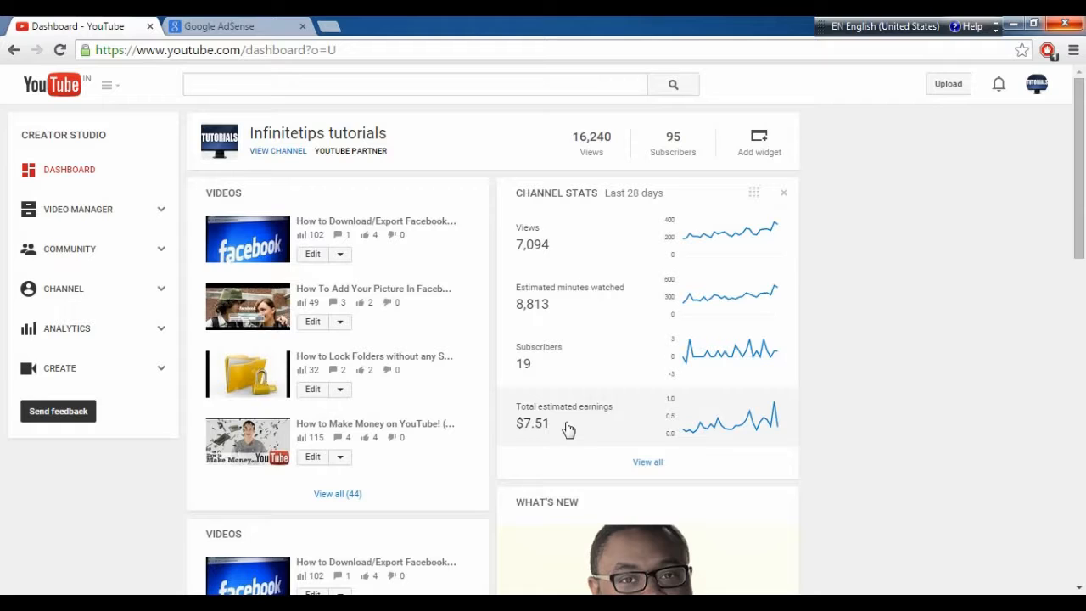
Sign in on the AdSense tab to reach the Home page showing a $12.89 balance.
click(224, 26)
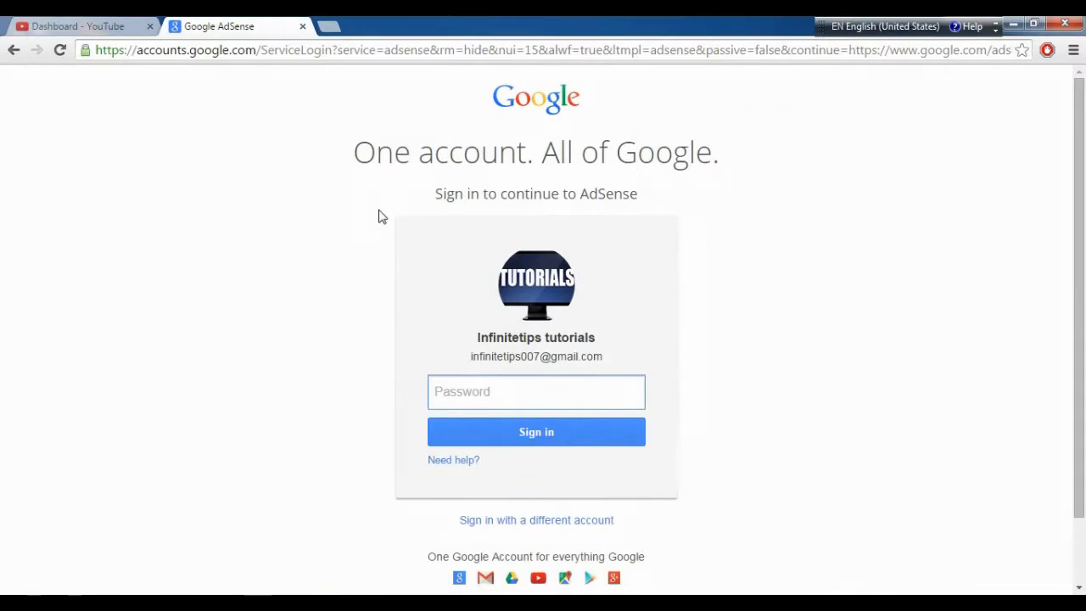
click(536, 390)
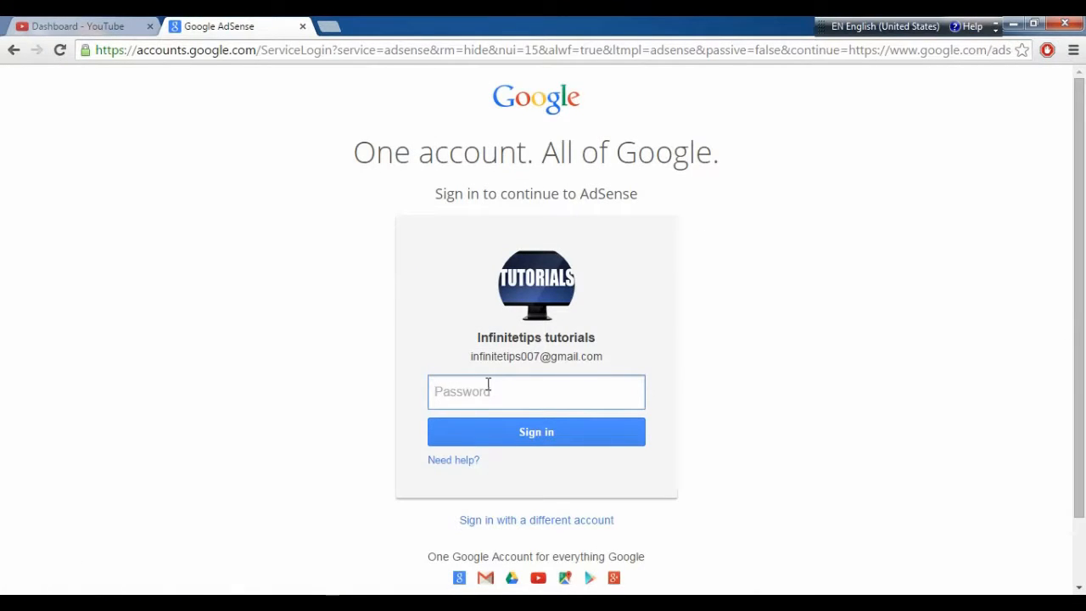
mouse_move(518, 397)
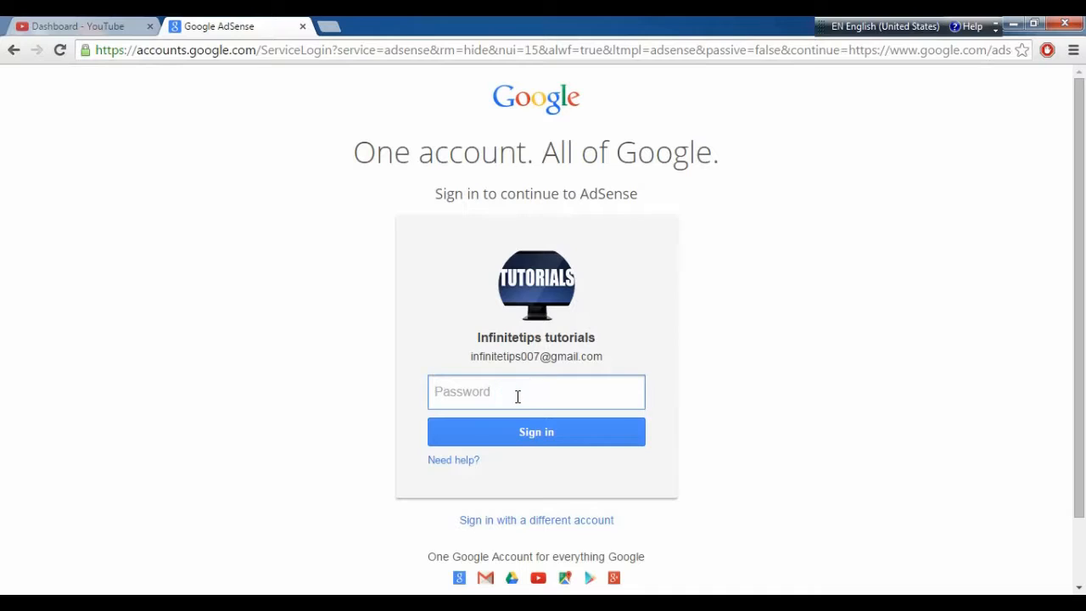
text(••••)
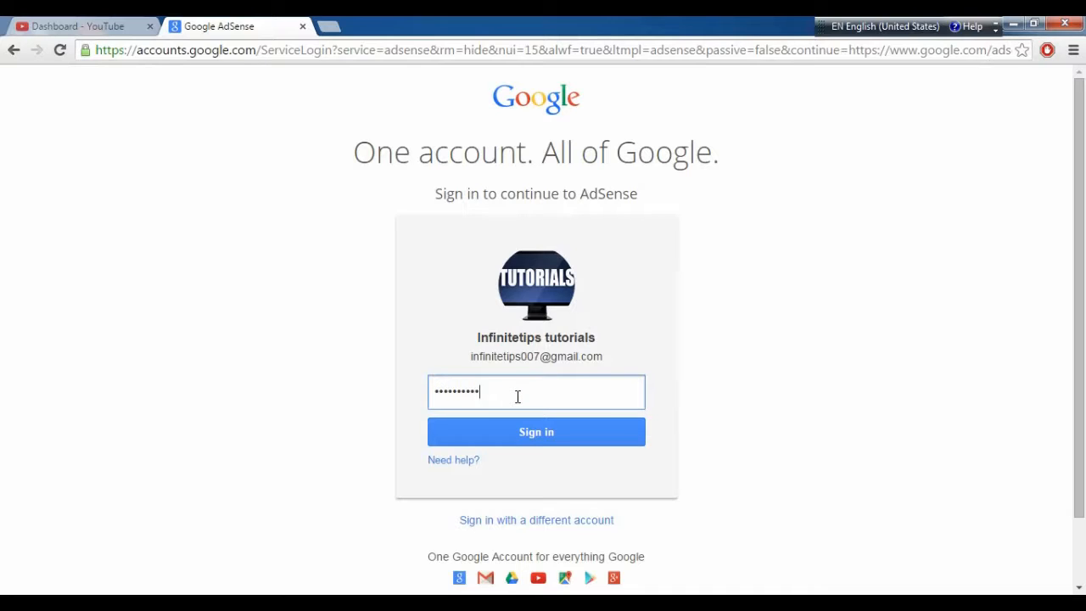
text(•••)
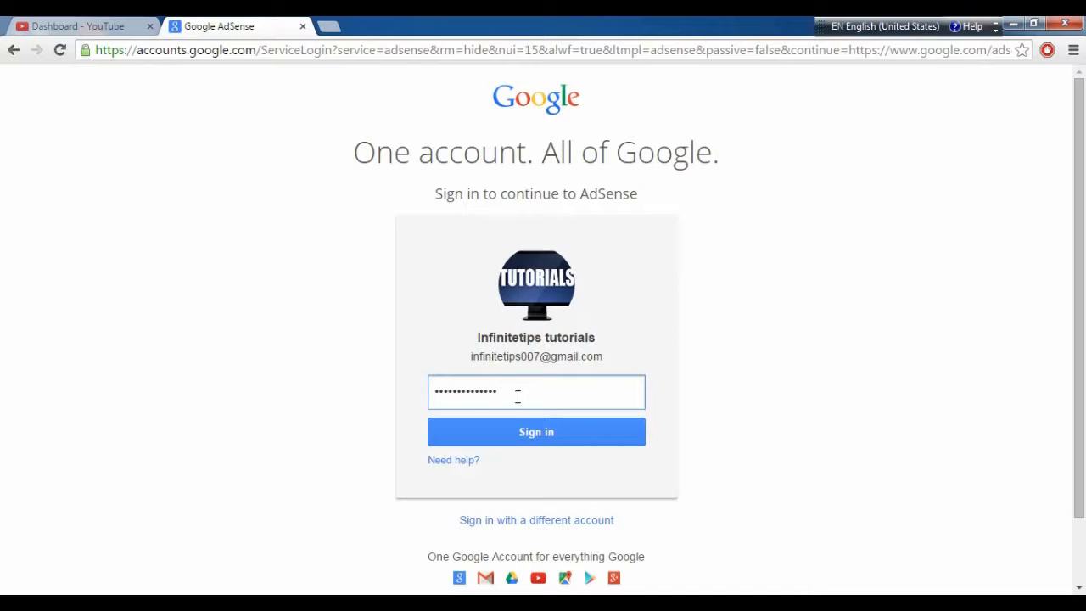
click(536, 433)
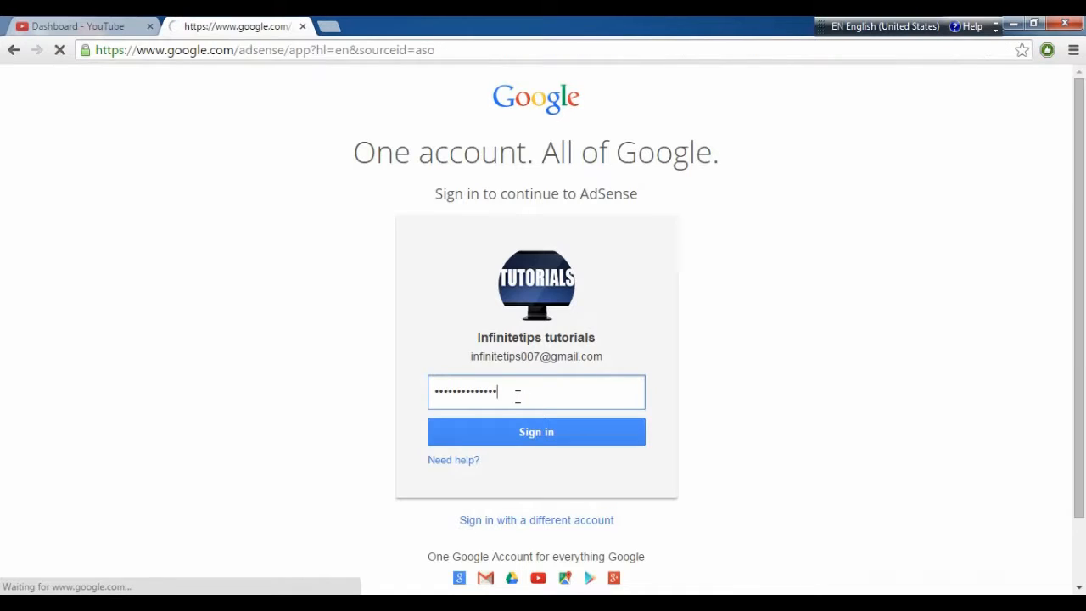
click(537, 433)
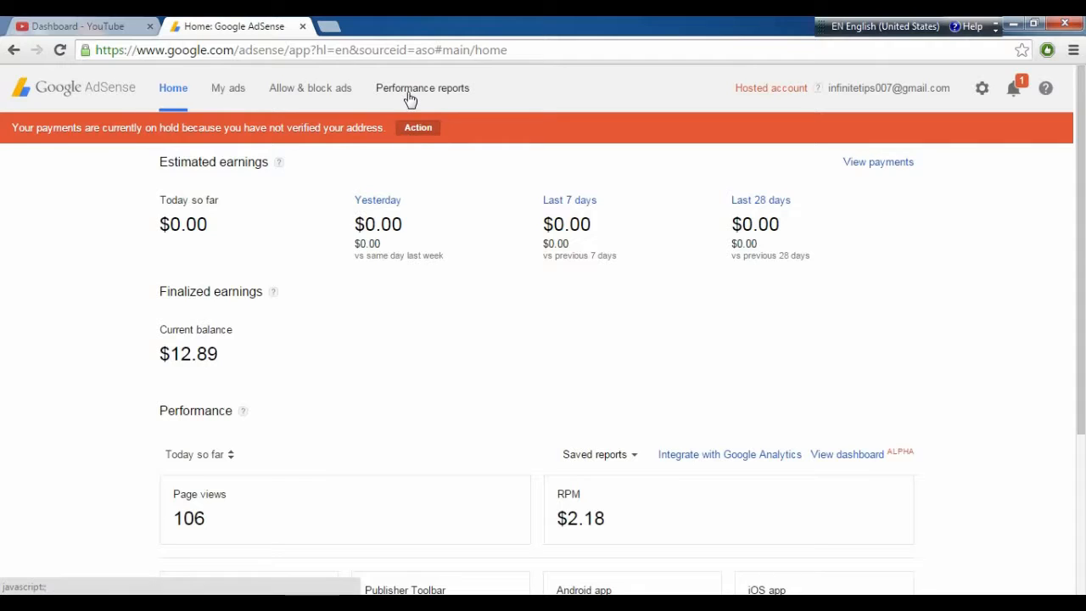
Filter the Performance report by product to Hosted AdSense for Content, showing $3.50 last-7-days earnings.
click(425, 89)
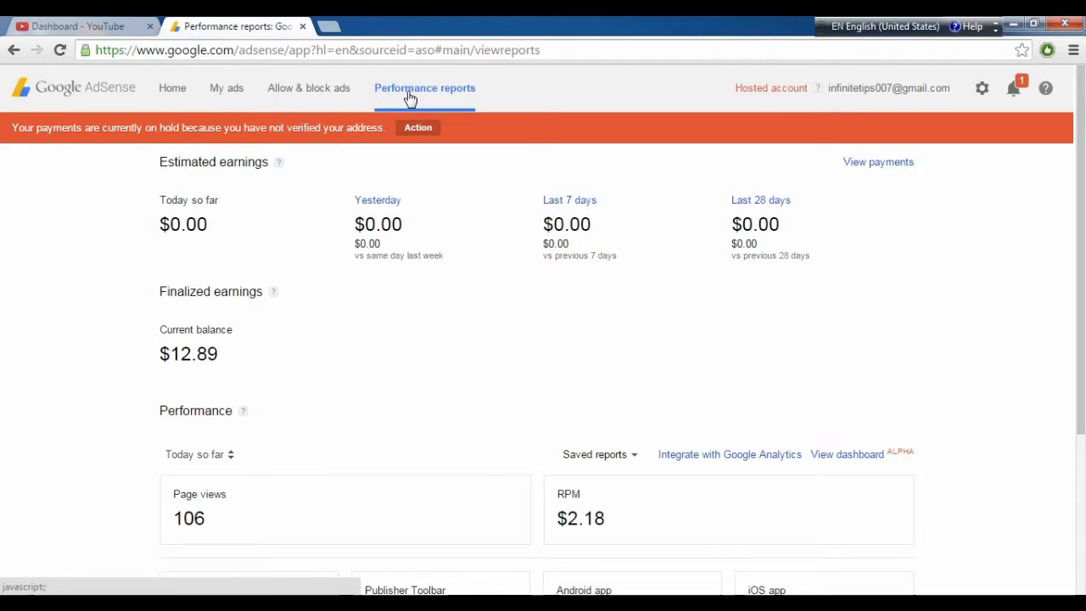
click(424, 88)
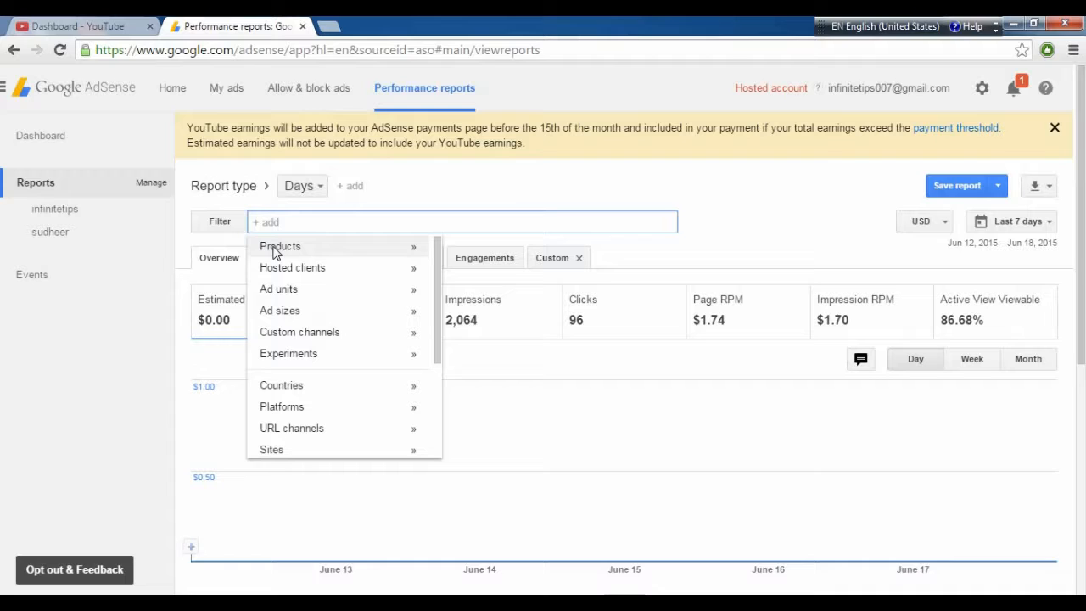
click(280, 246)
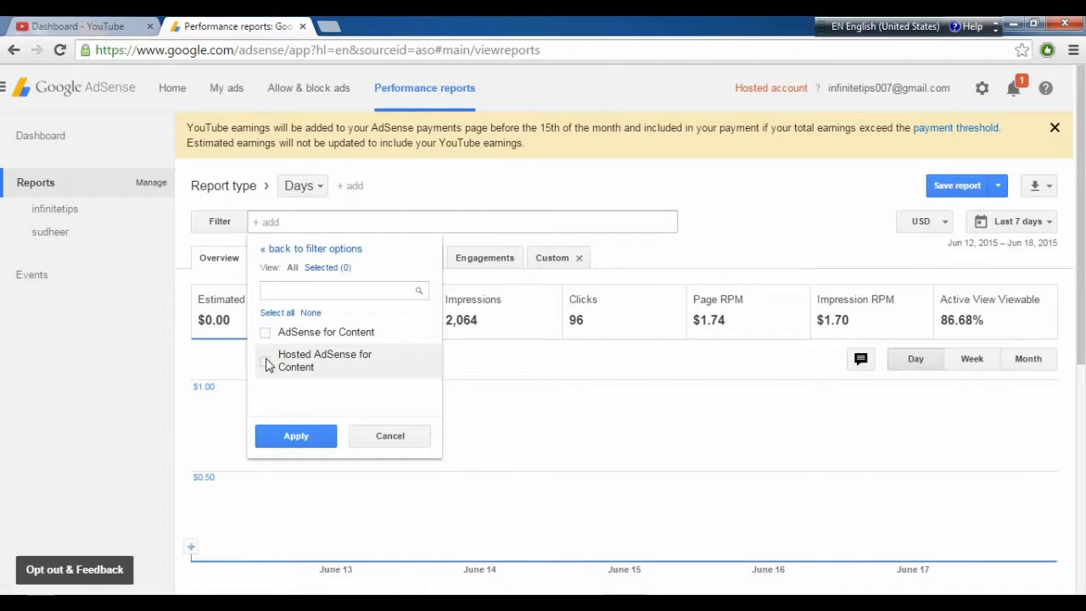
click(265, 359)
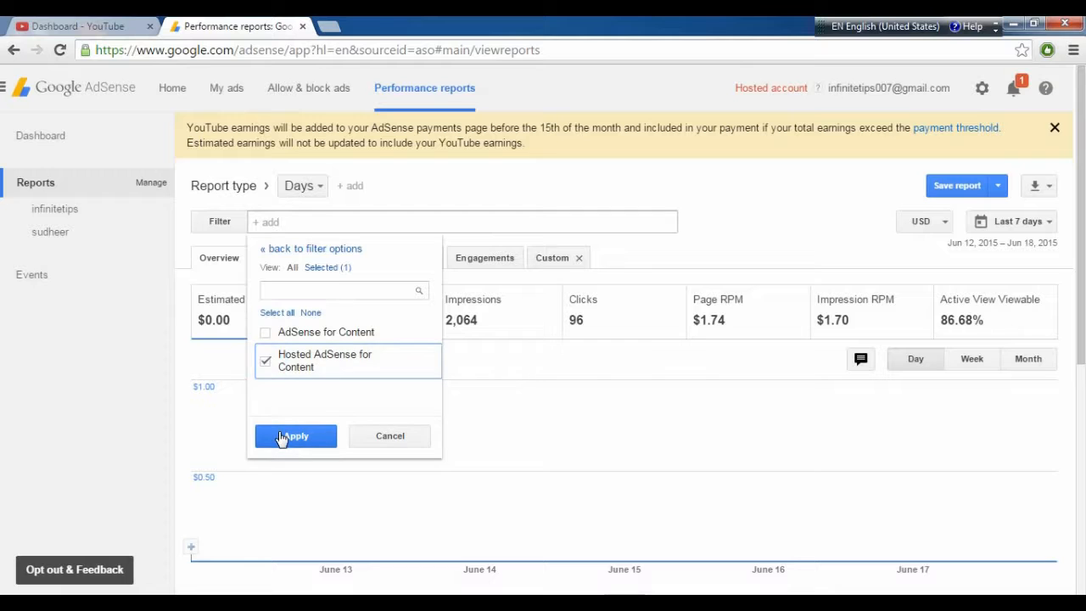
click(296, 435)
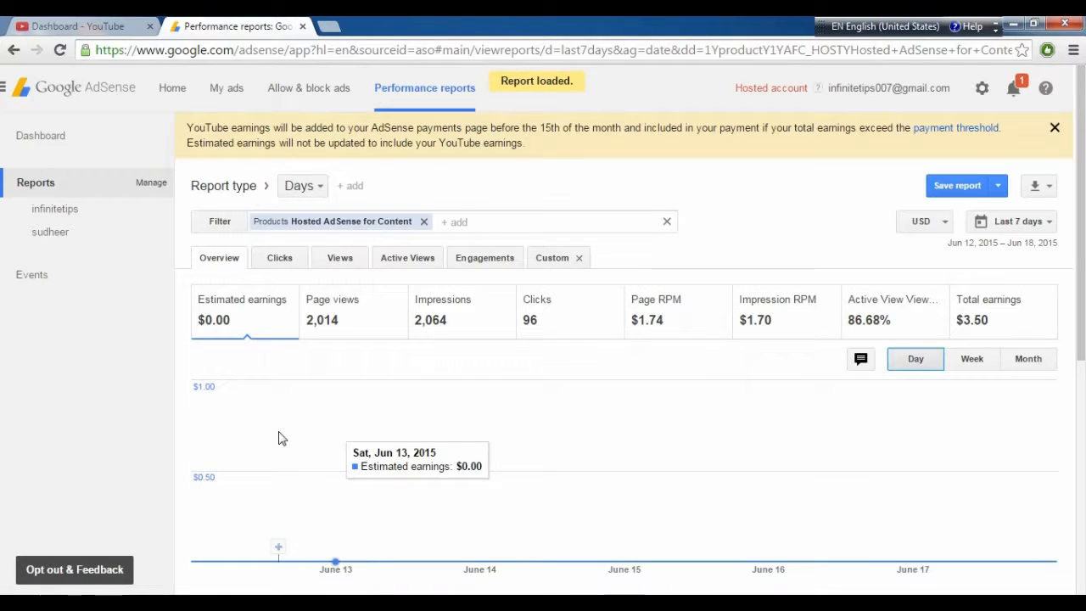
Set the report date range to All time, showing 13,991 page views and $24.99 earnings.
scroll(down, 3)
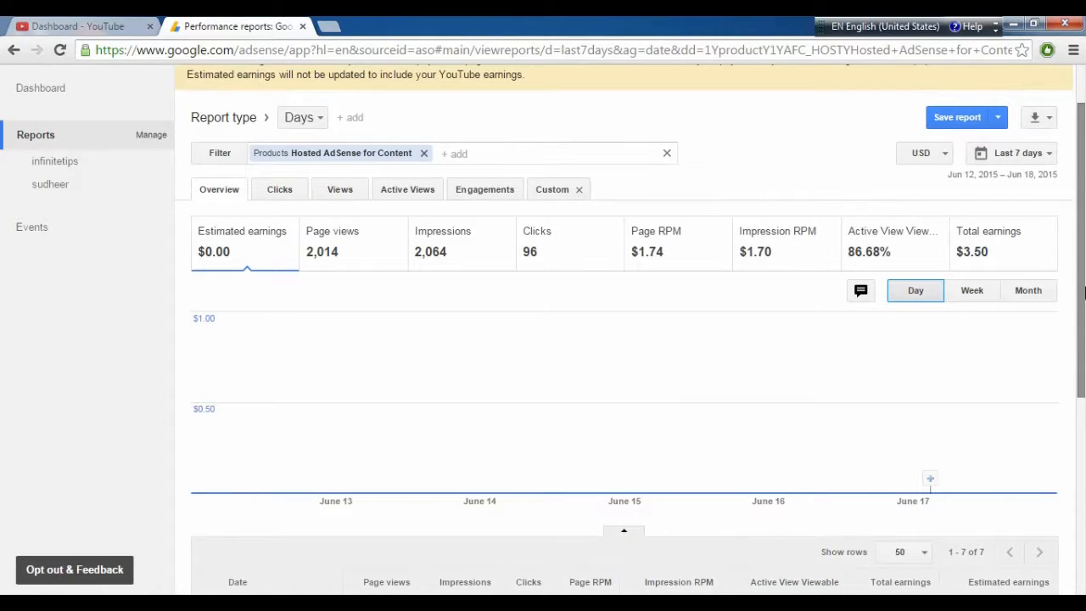
mouse_move(913, 492)
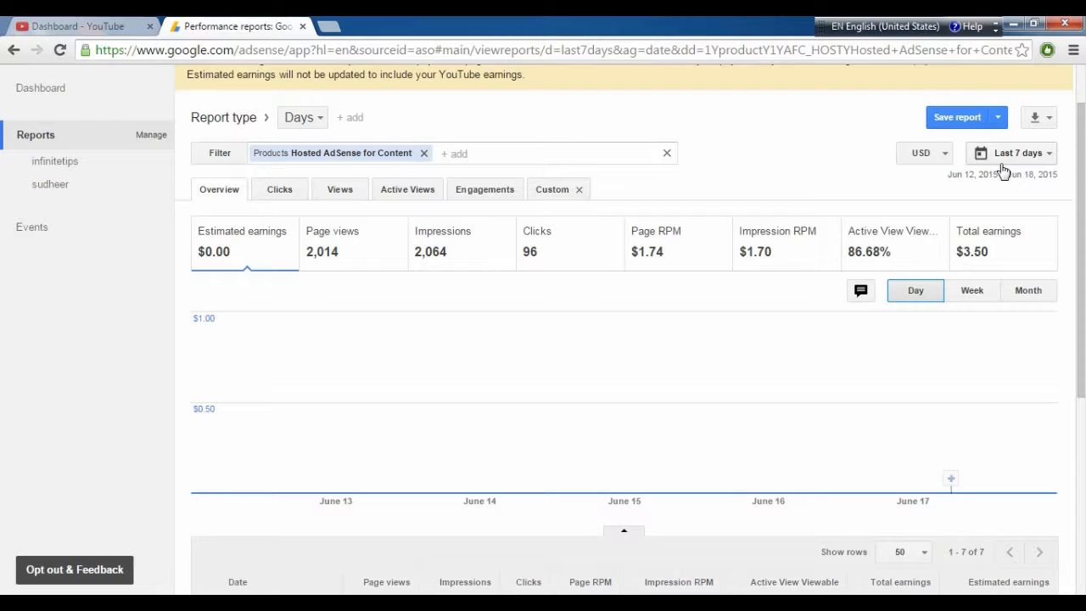
mouse_move(1026, 166)
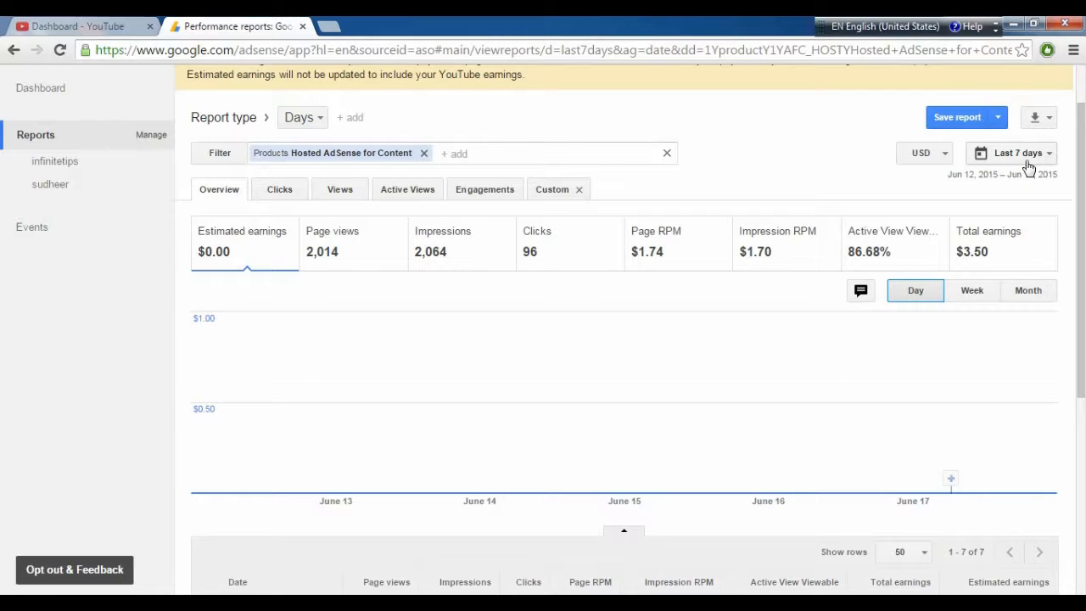
click(1012, 153)
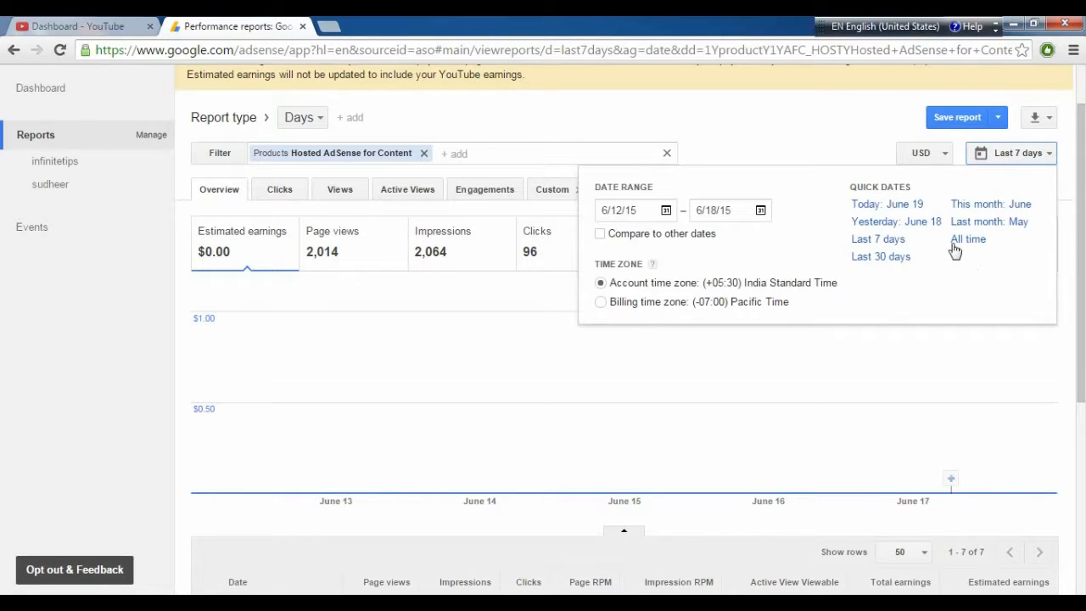
mouse_move(968, 238)
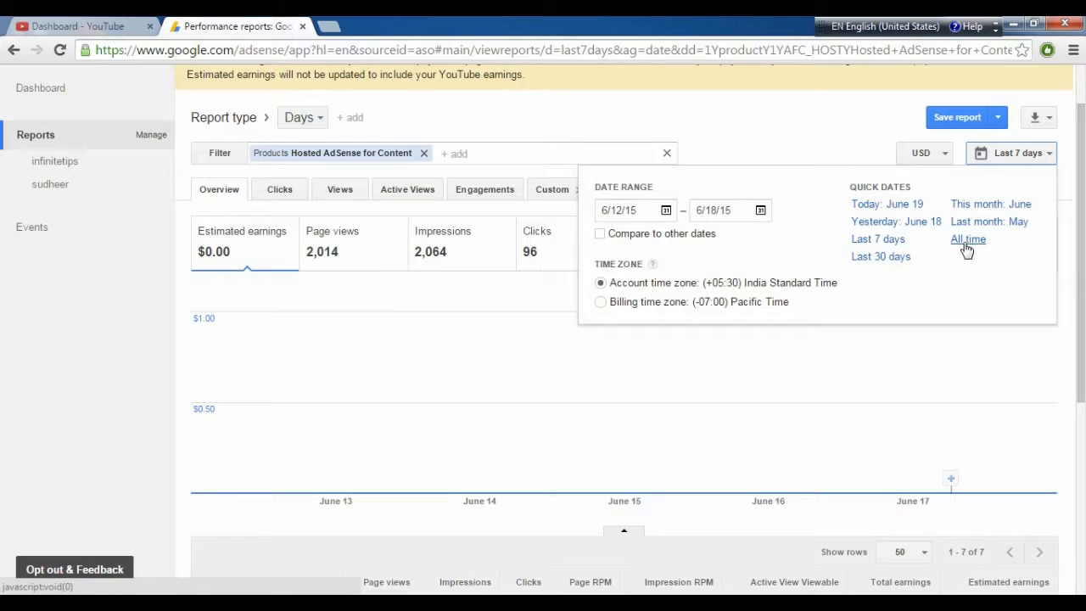
click(967, 238)
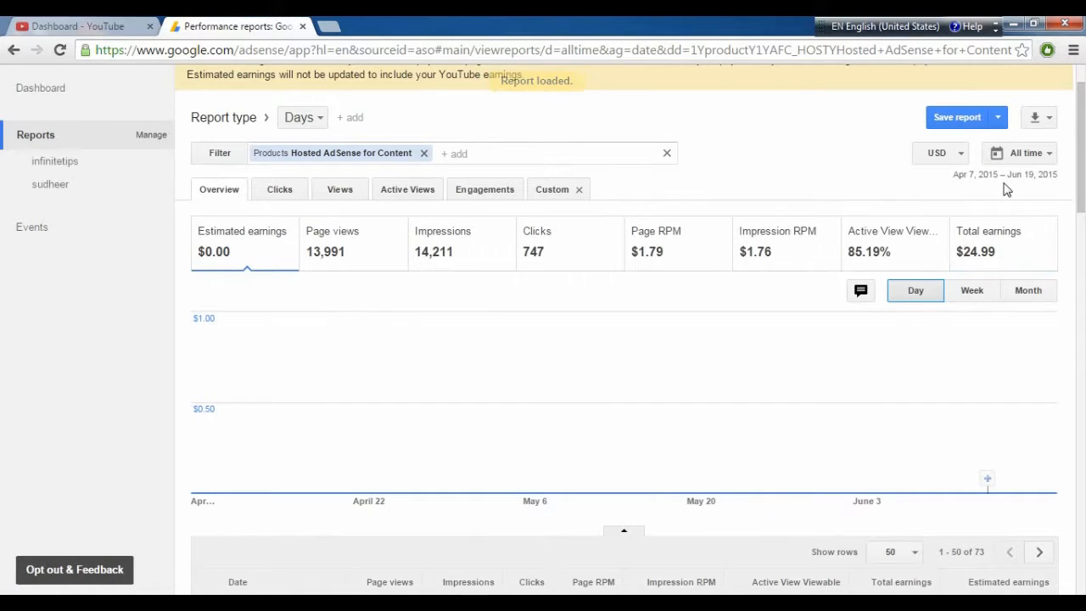
Show 100 rows so all 73 daily rows list at once with the $24.99 totals row.
scroll(down, 3)
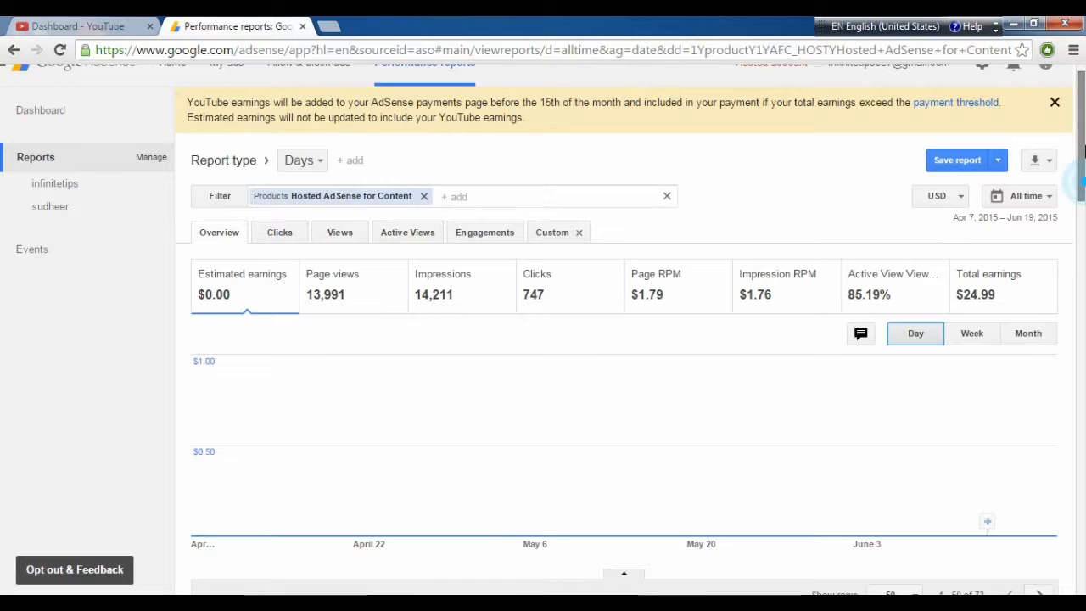
scroll(down, 3)
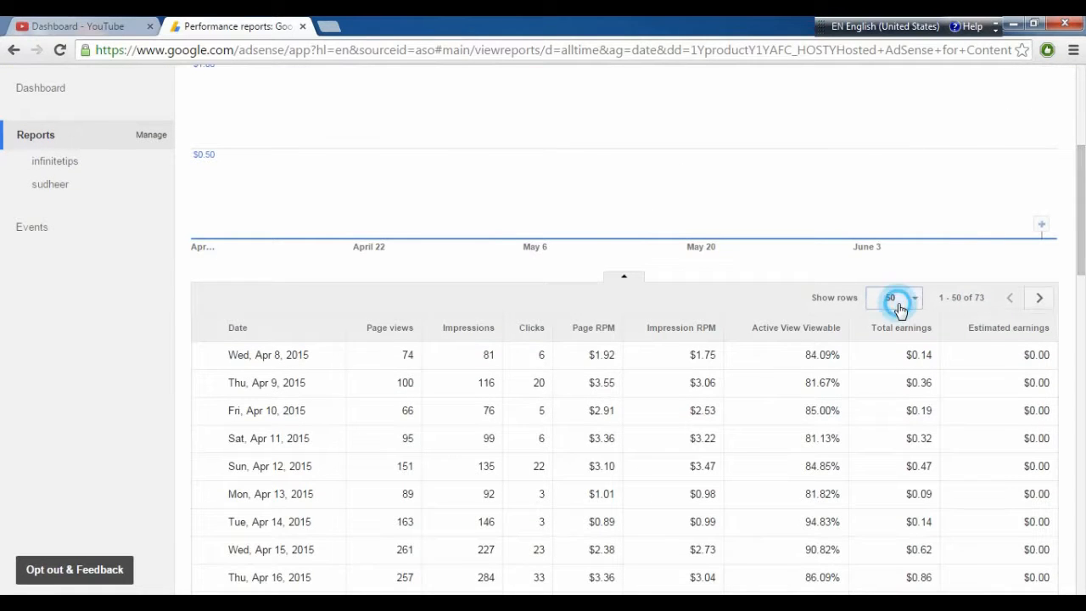
click(893, 297)
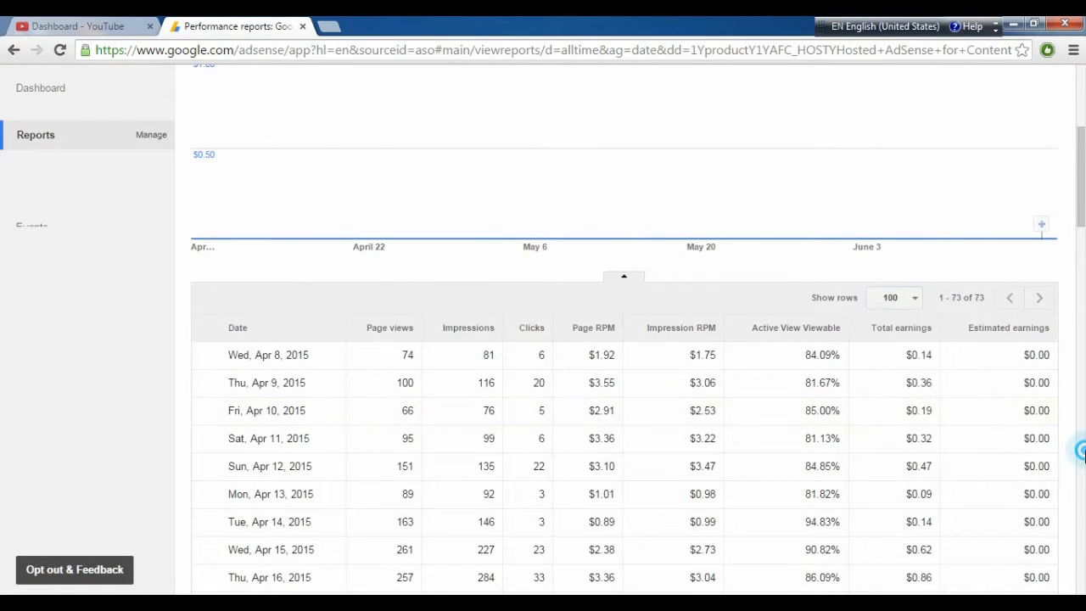
scroll(down, 3)
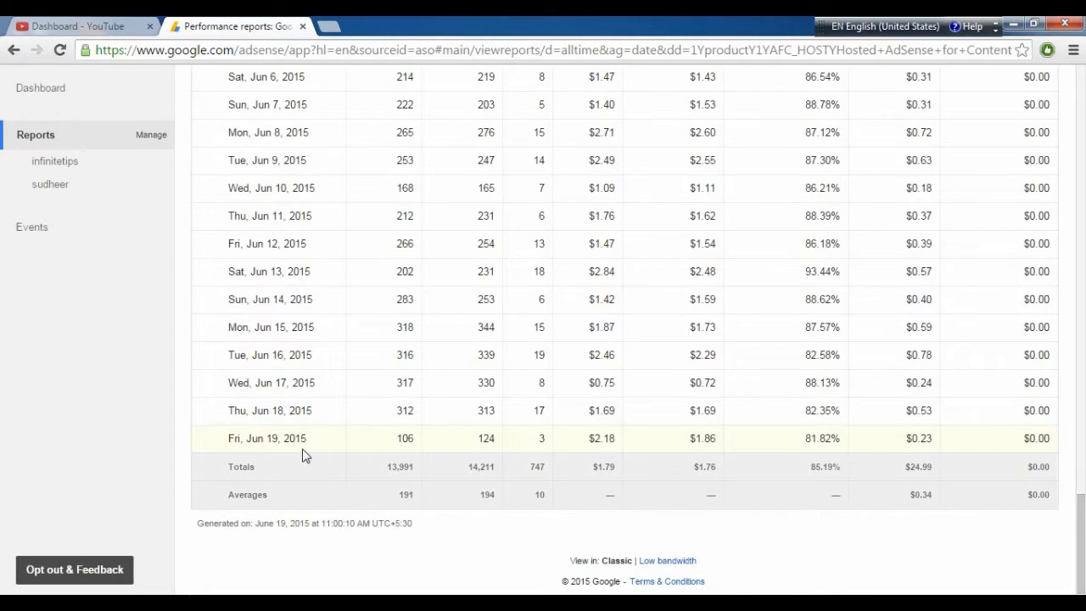
mouse_move(475, 456)
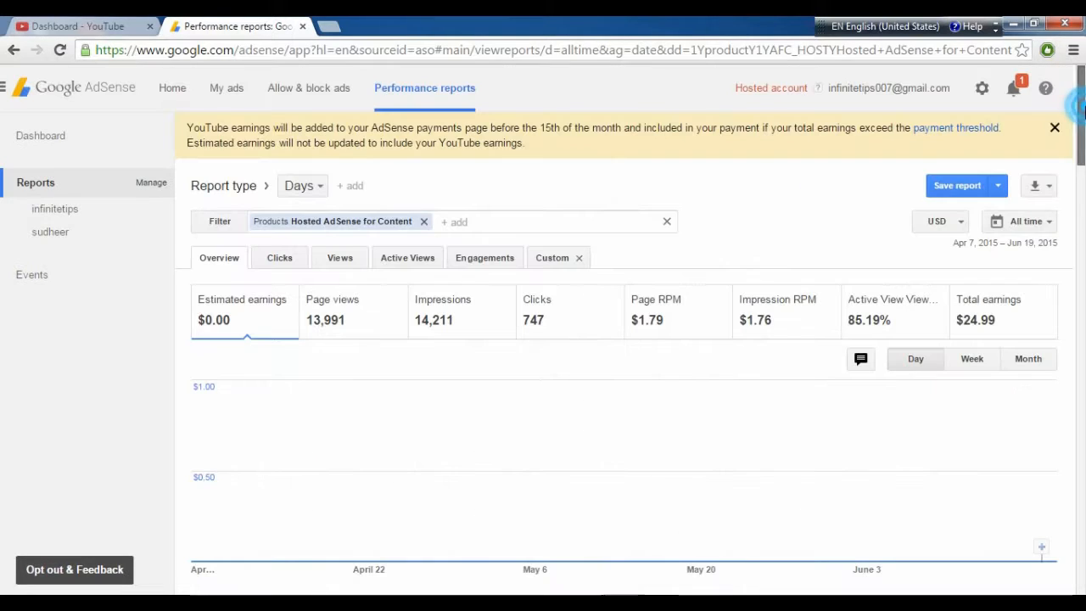
mouse_move(1051, 125)
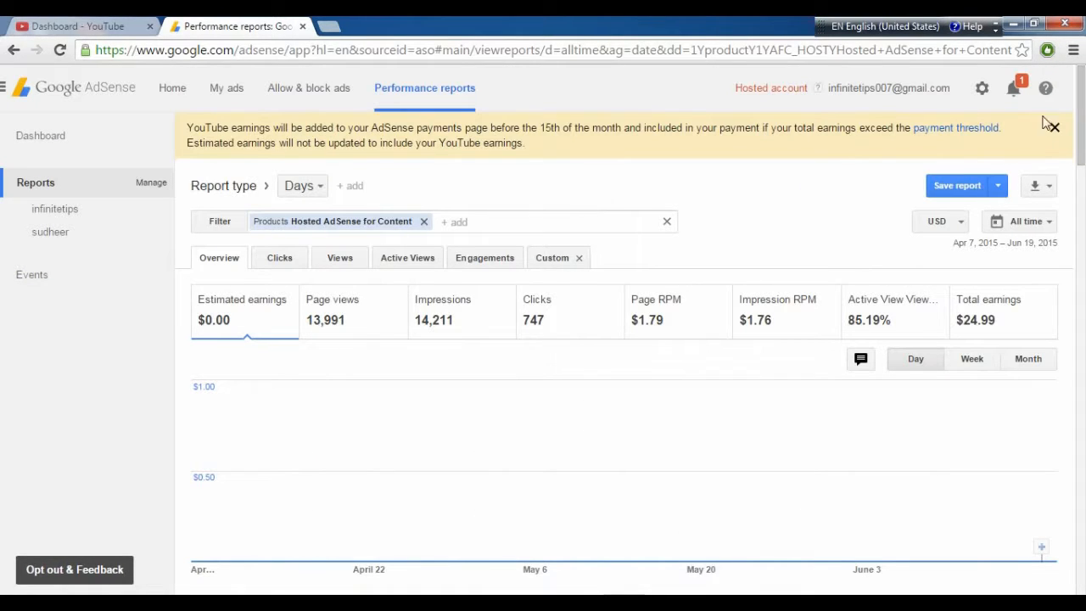